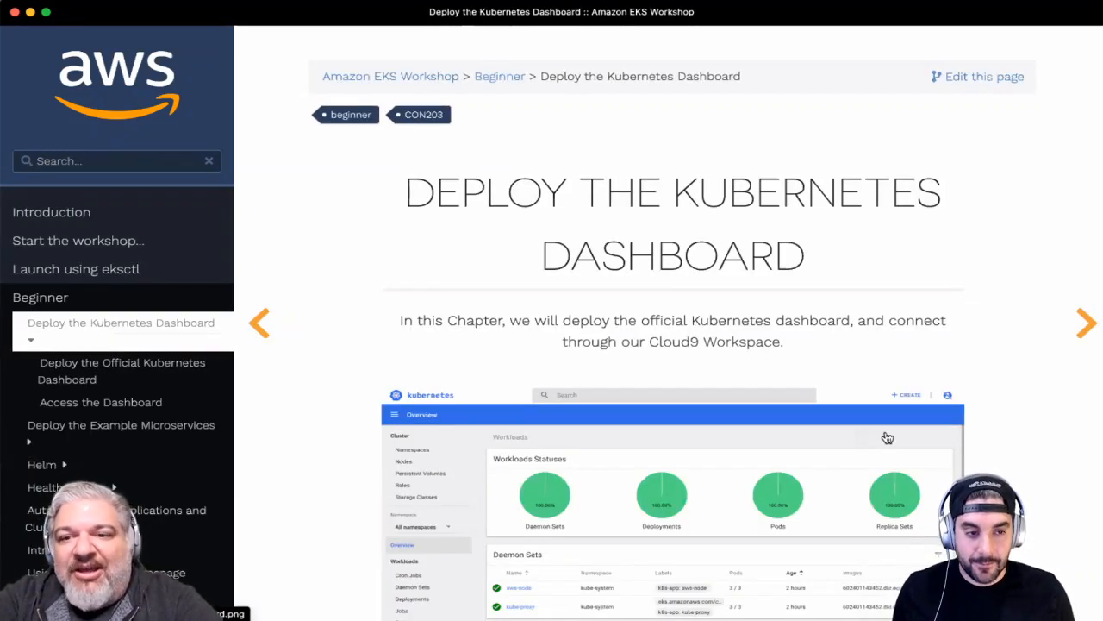
mouse_move(990, 417)
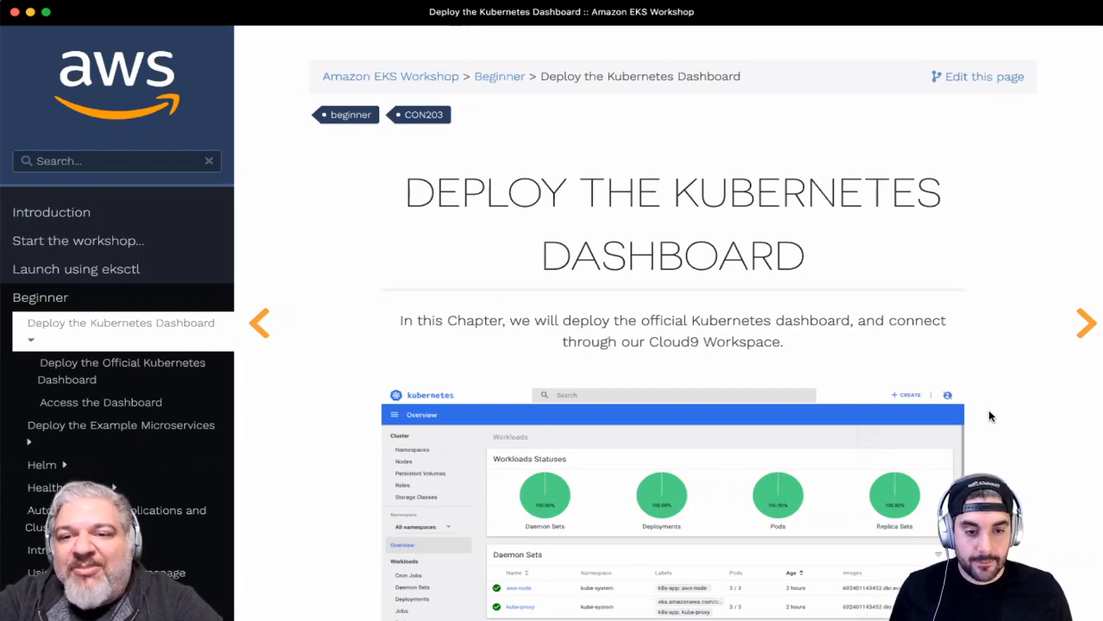
Step: Open the Deploy the Official Kubernetes Dashboard page and copy its kubectl proxy command
scroll("down", 3)
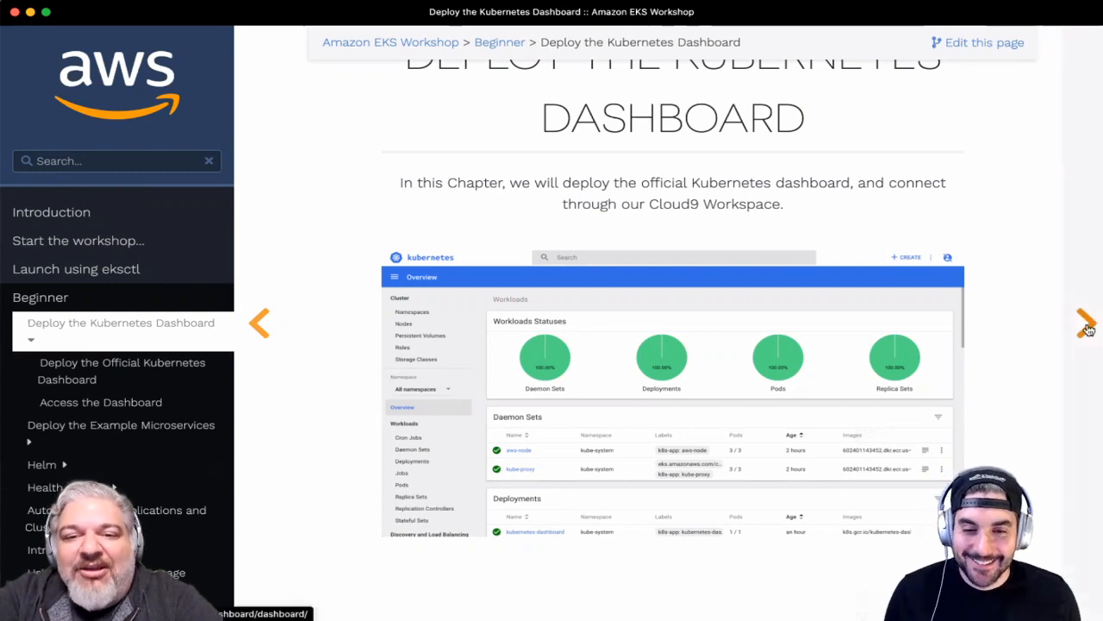
left_click(122, 371)
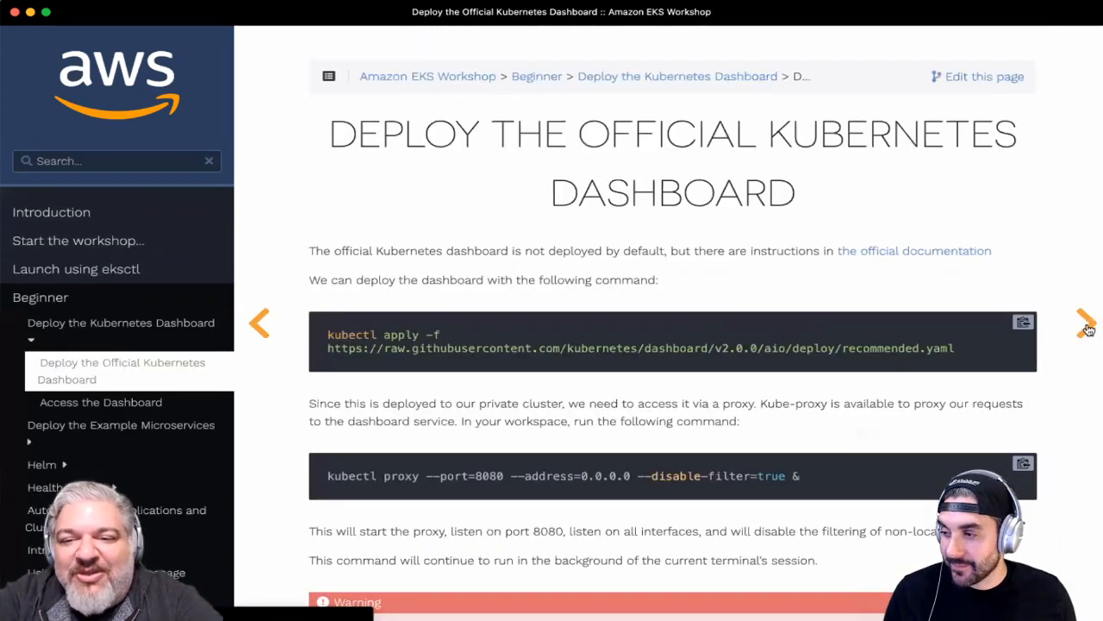
left_click(1023, 322)
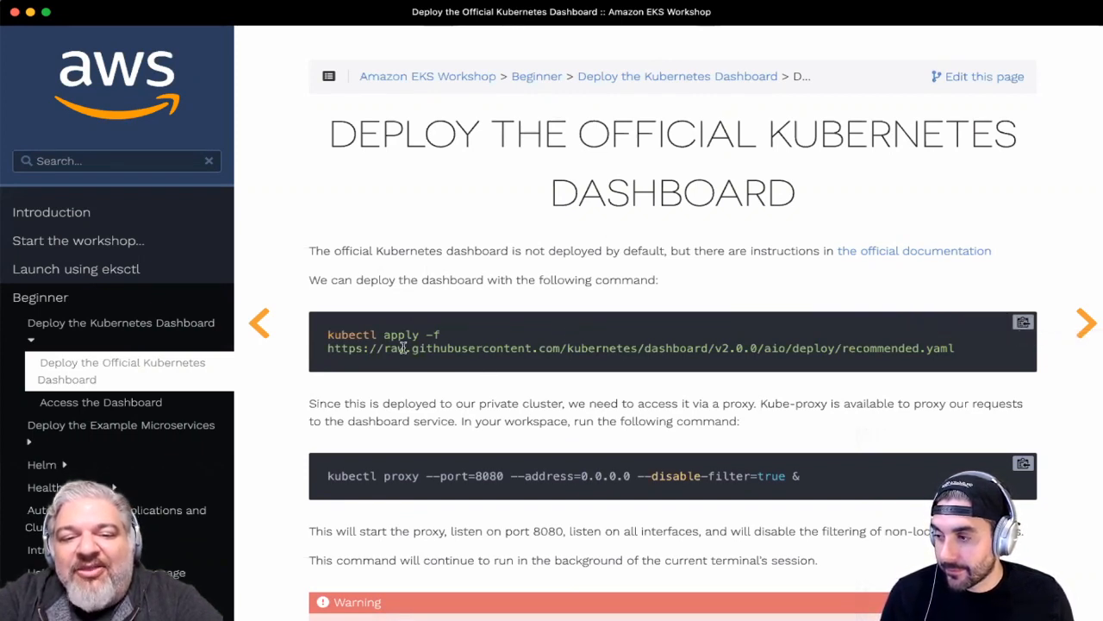
mouse_move(612, 367)
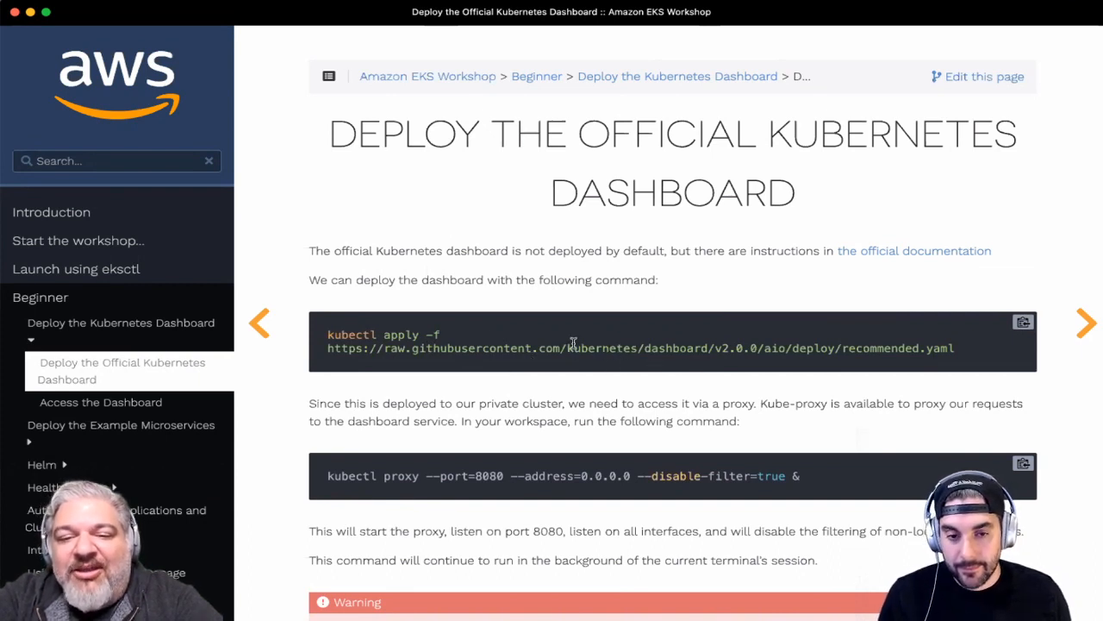
double_click(675, 348)
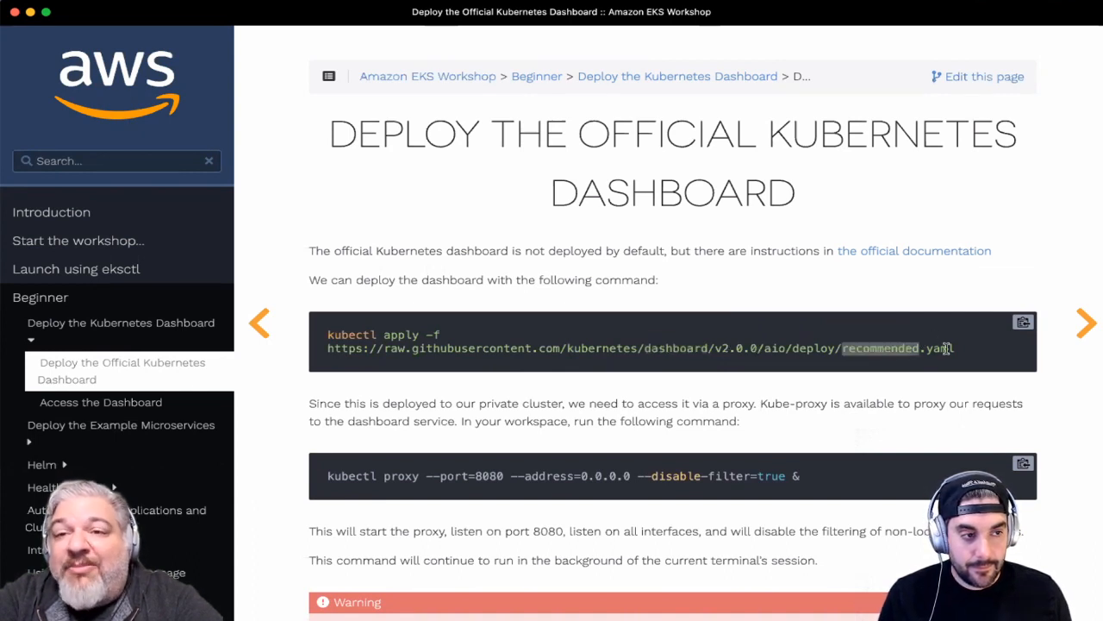
left_click(1023, 321)
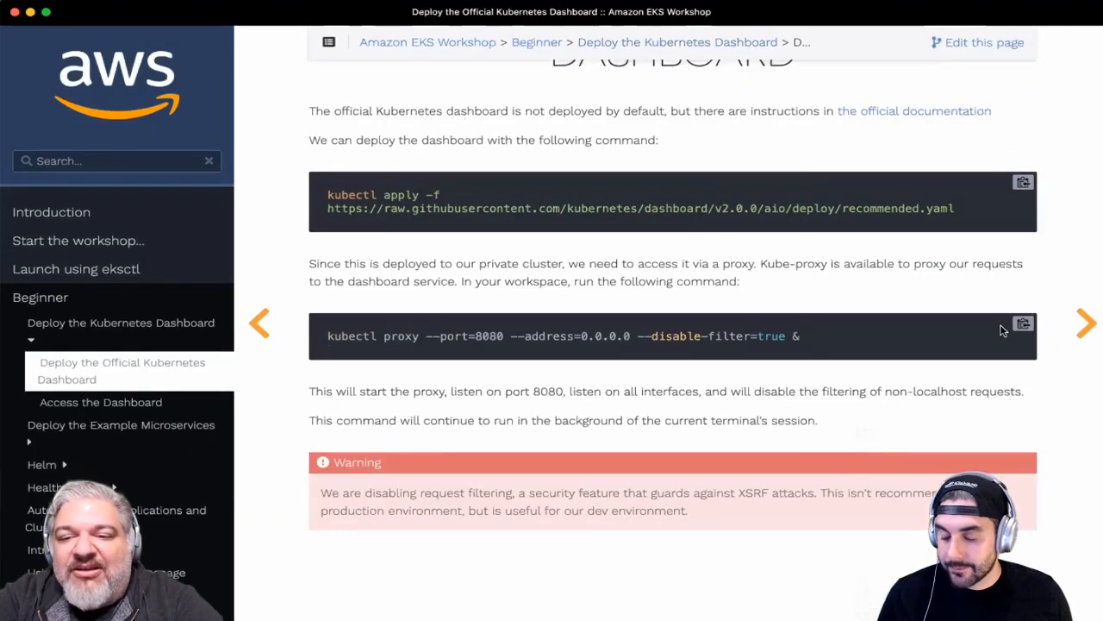
mouse_move(1023, 324)
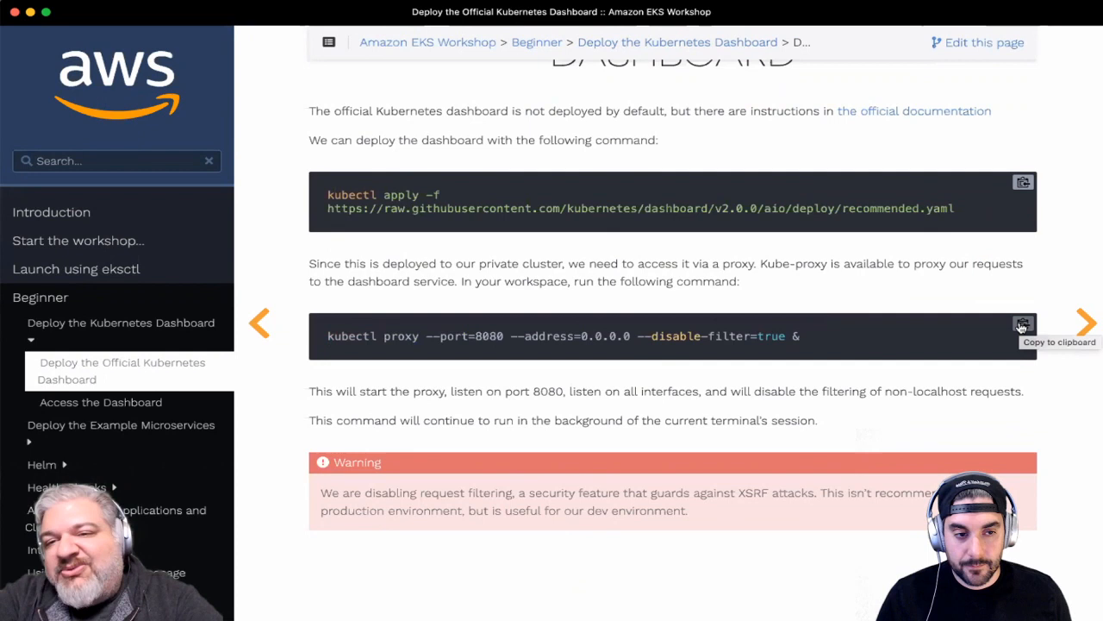
left_click(1022, 325)
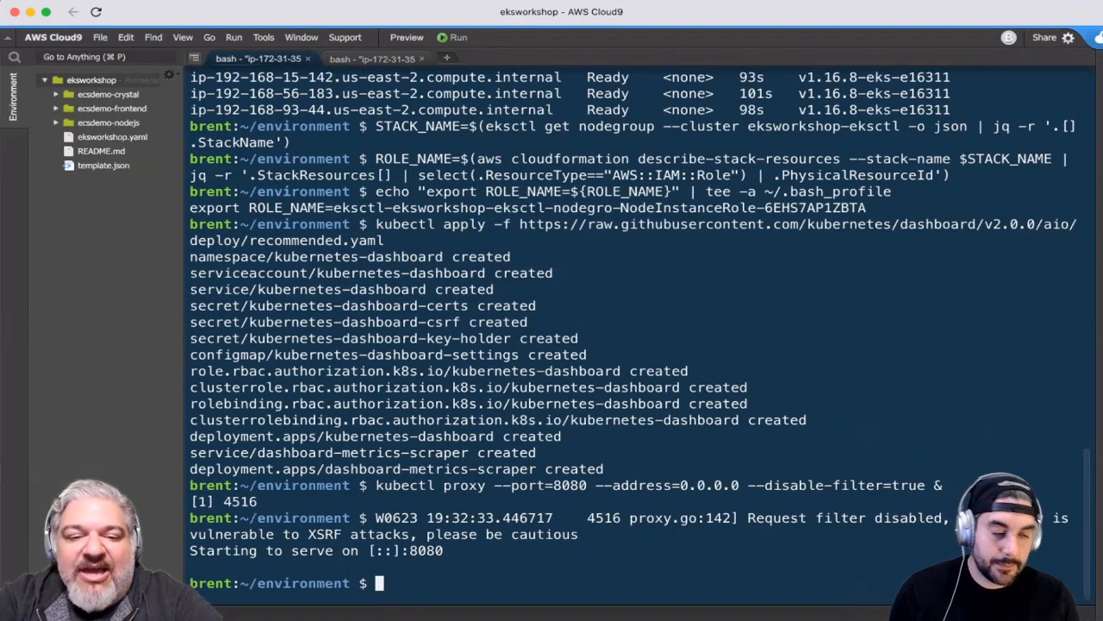
Step: Check with jobs that kubectl proxy is still running in the background
key("Return")
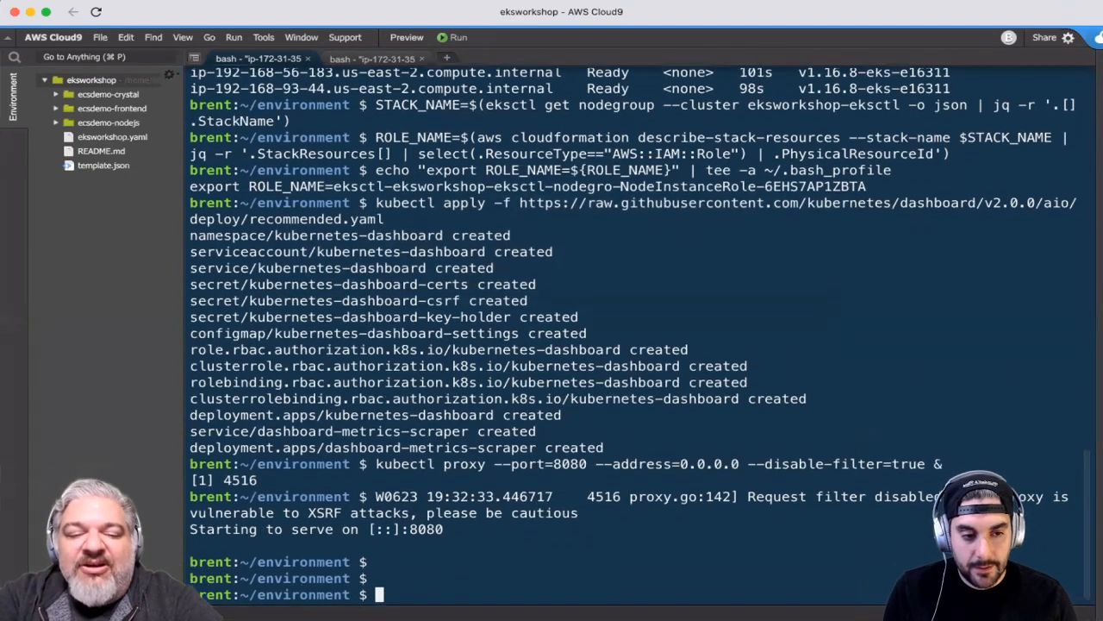
type("jobs")
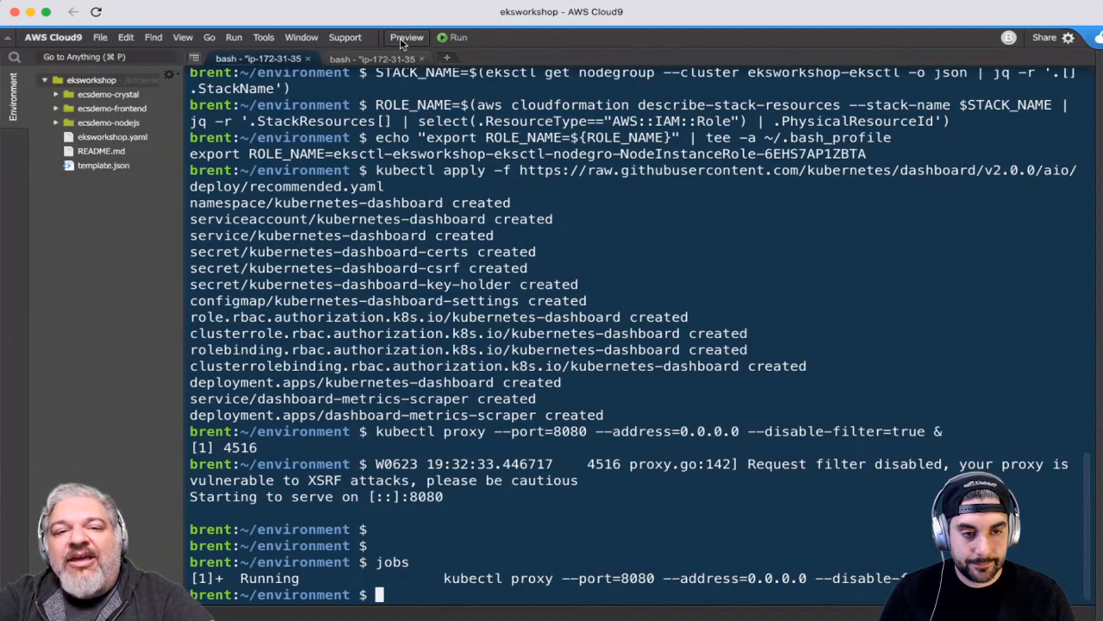
Step: Preview the running application to show the Kubernetes API paths on port 8080
left_click(406, 37)
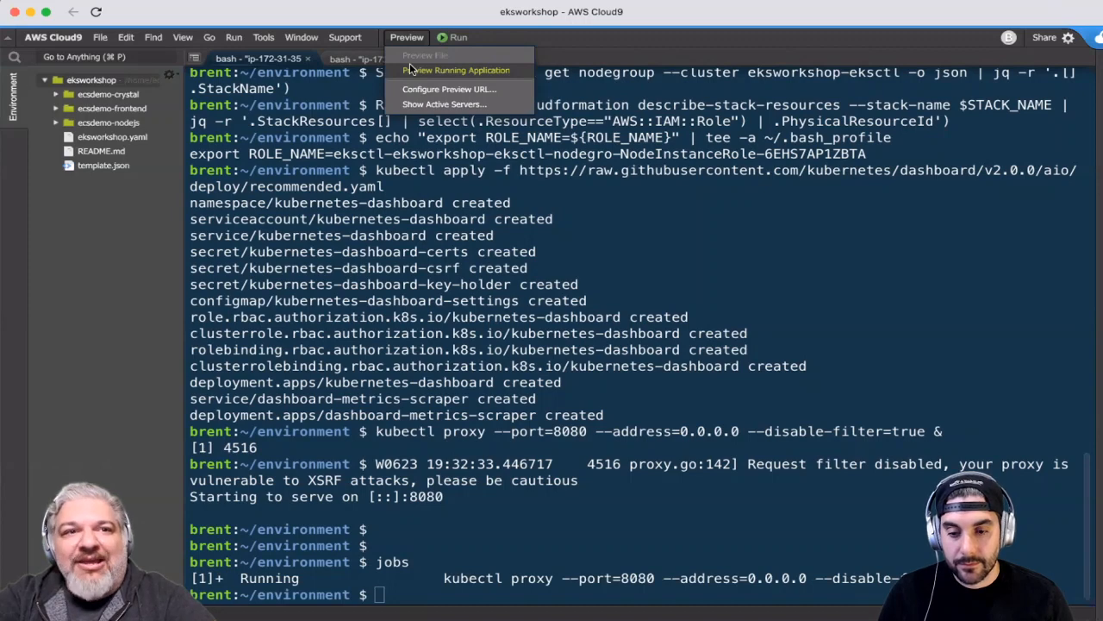
left_click(455, 69)
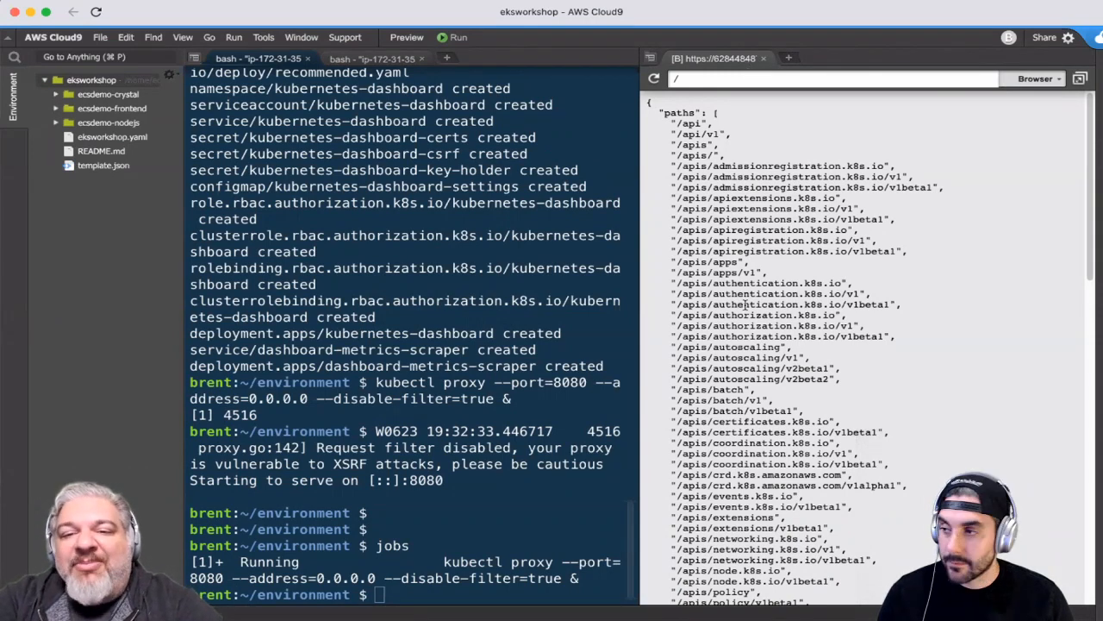
key("Cmd+Tab")
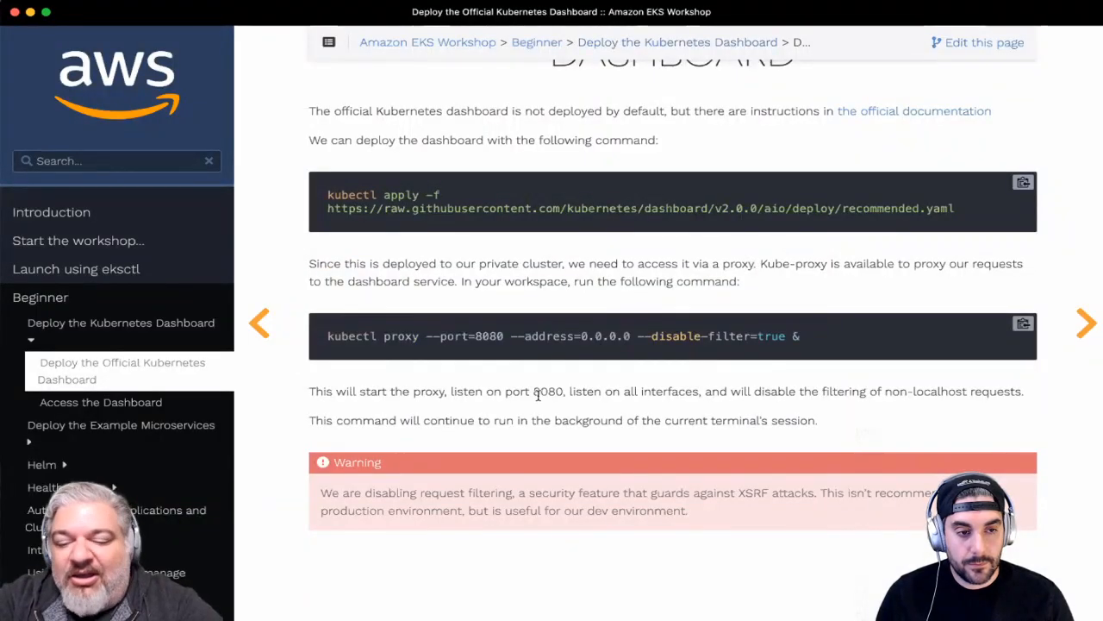
Step: Go to the Access the Dashboard workshop page and scroll through it
left_click(101, 402)
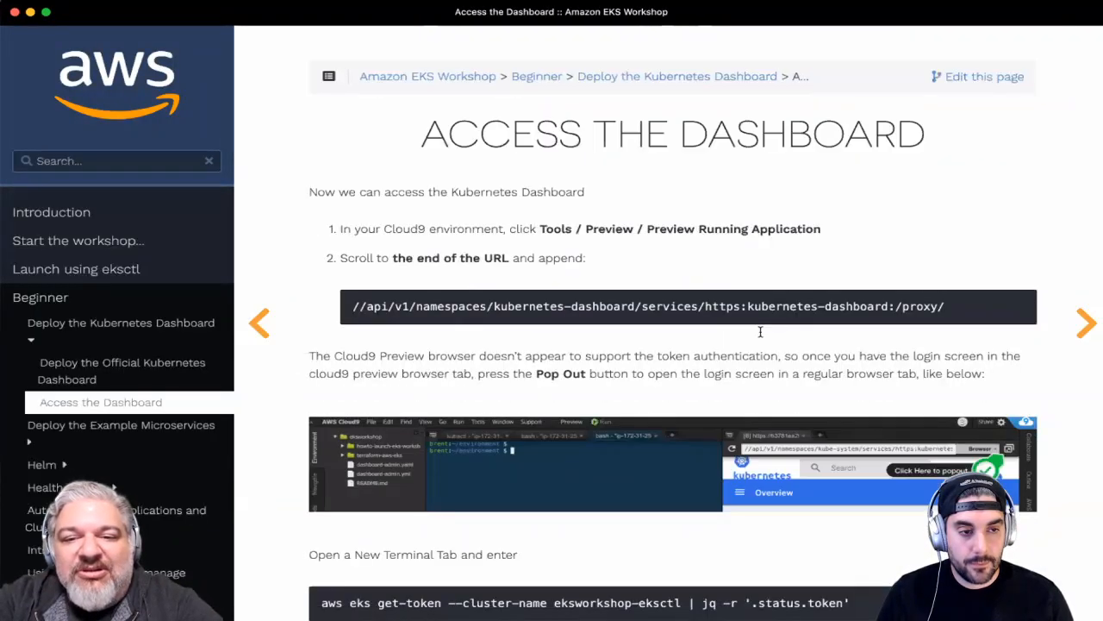
scroll("down", 3)
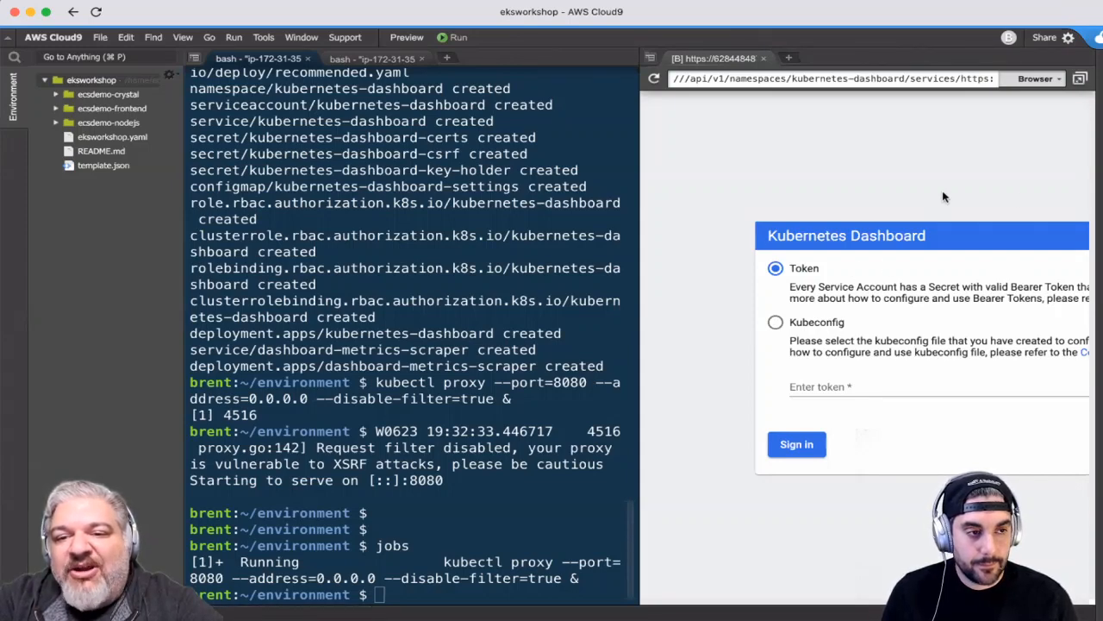
mouse_move(1013, 131)
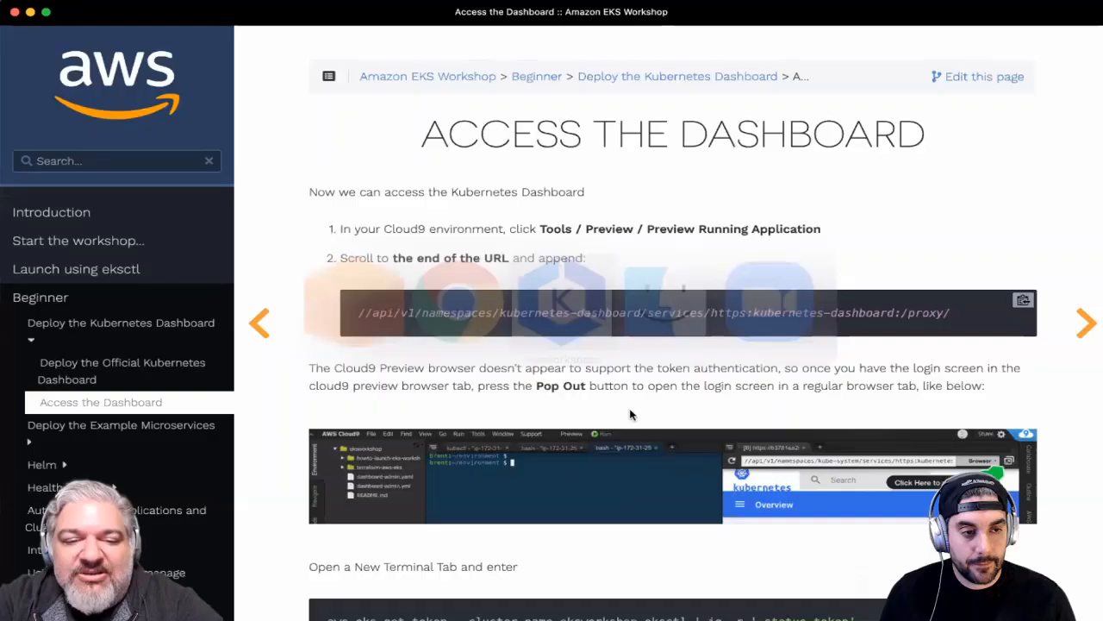
Step: Run aws eks get-token for cluster eksworkshop-eksctl piped into jq
scroll("down", 3)
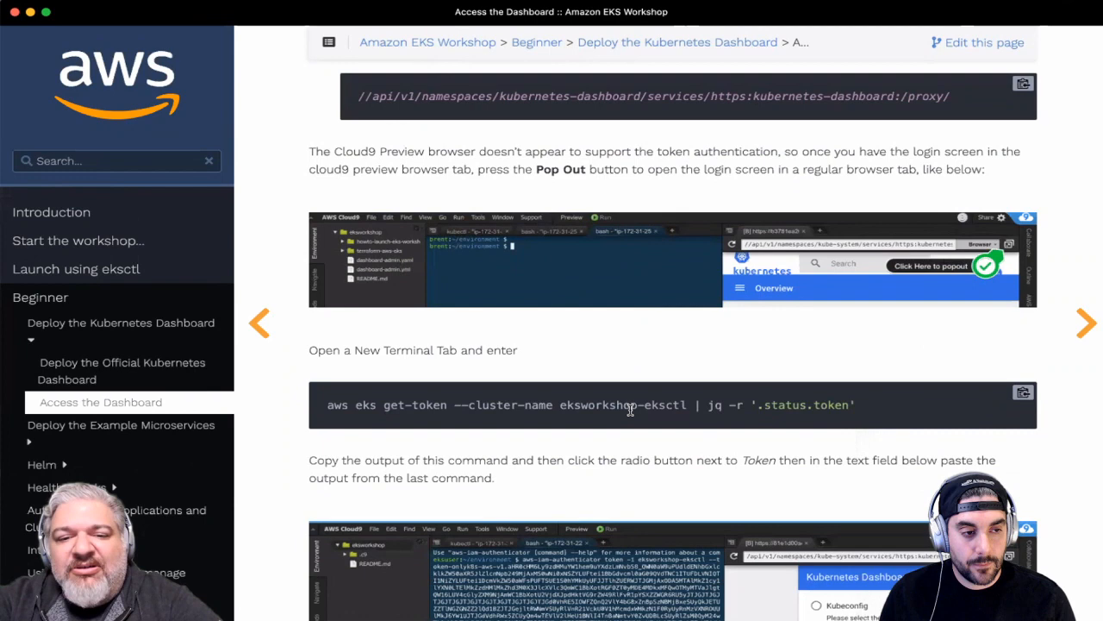
mouse_move(997, 399)
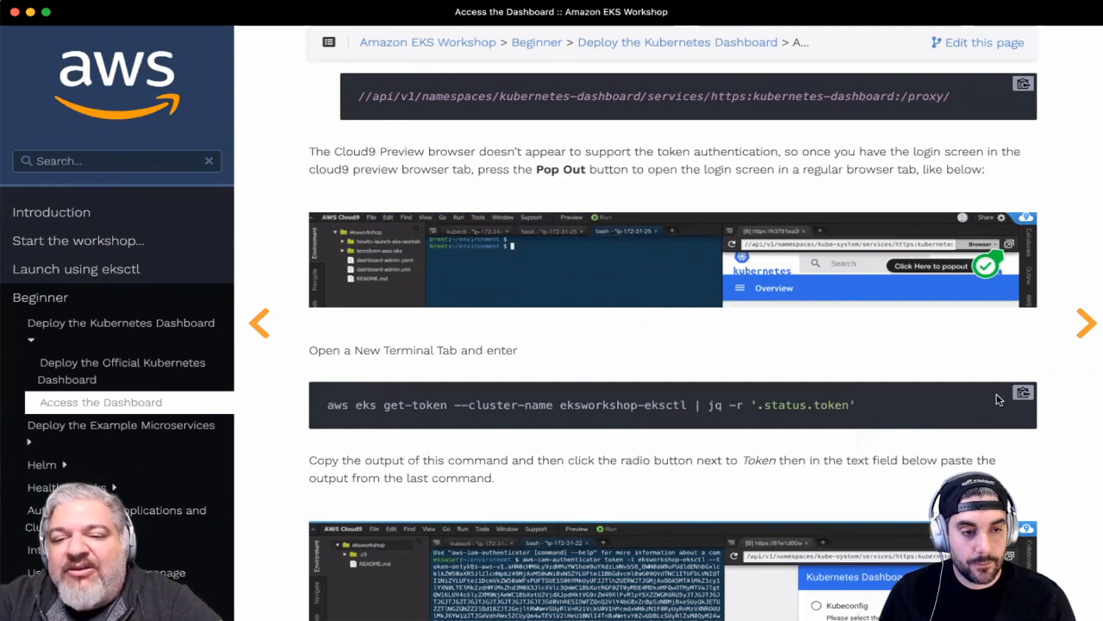
mouse_move(375, 416)
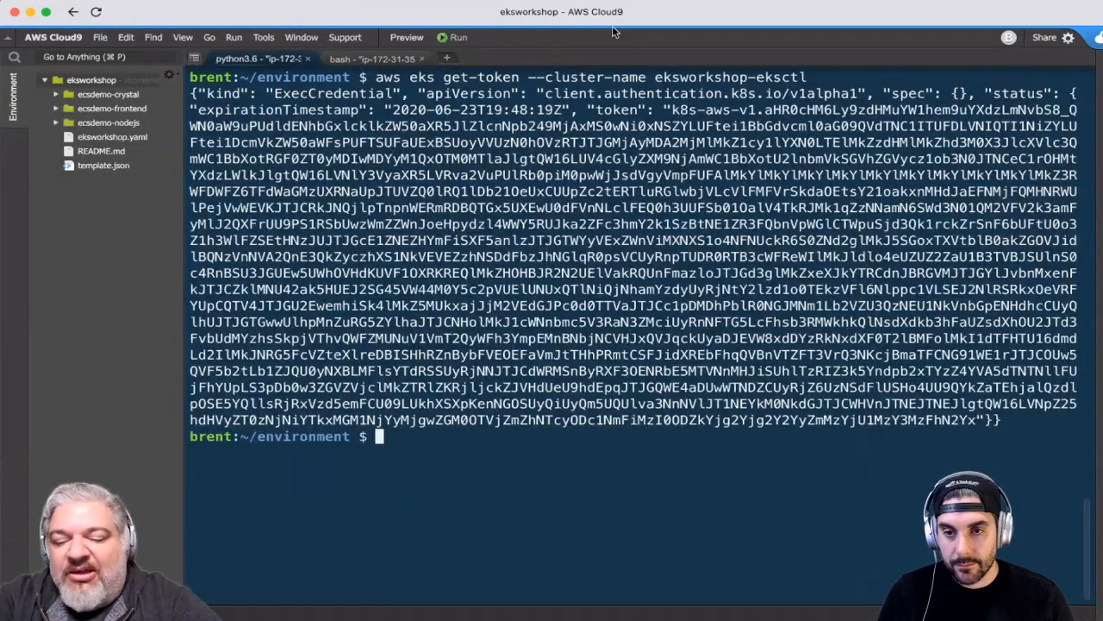
type("aws eks get-token --cluster-name eksworkshop-eksctl | jq .")
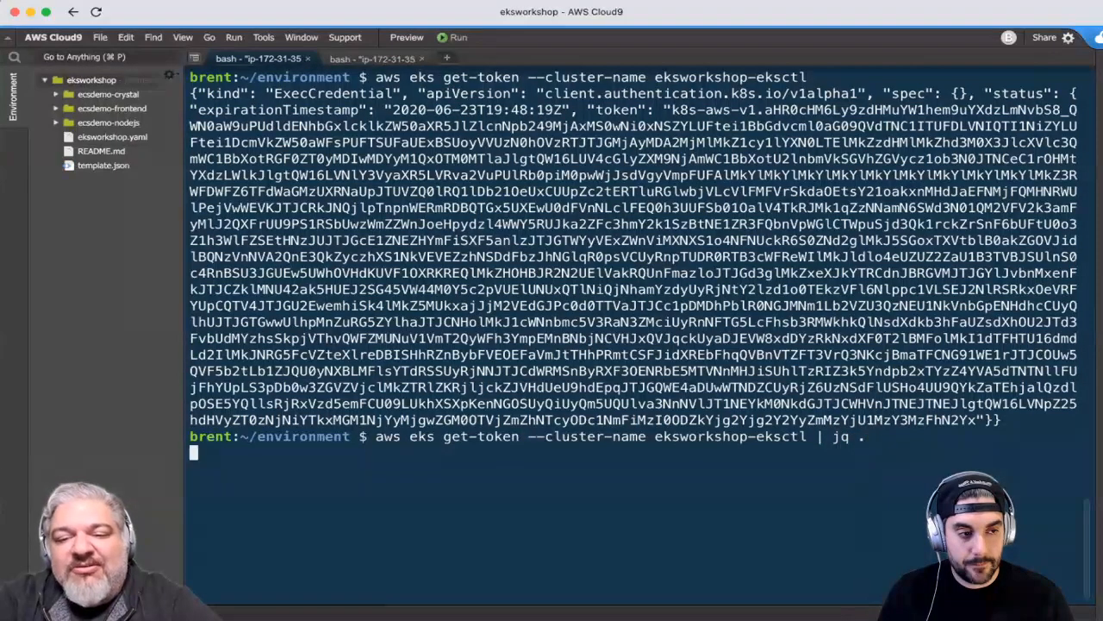
key("Return")
type("aws eks get-token --cluster-name eksworkshop-eksctl | jq -r '.status.token'")
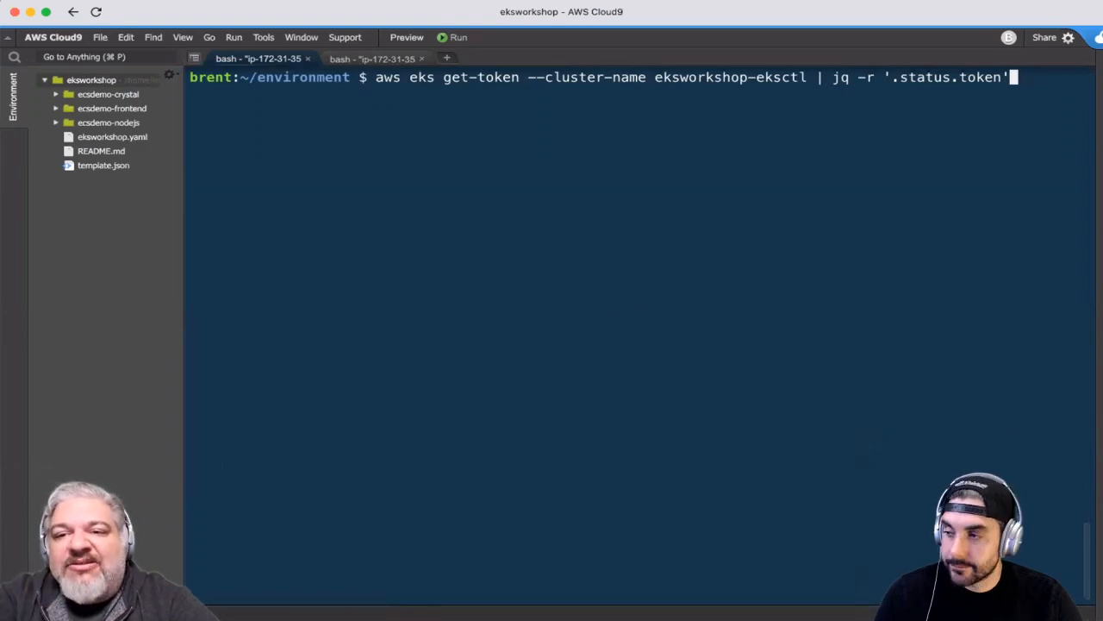
key("Return")
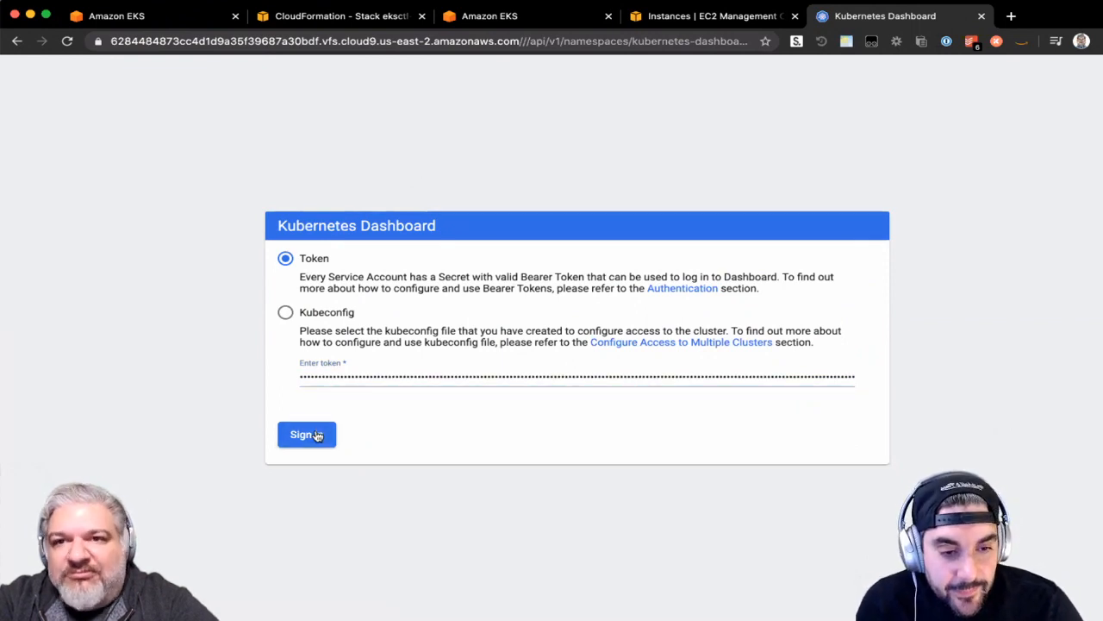
Step: Sign in to the Kubernetes Dashboard with the token and view the Overview
left_click(307, 433)
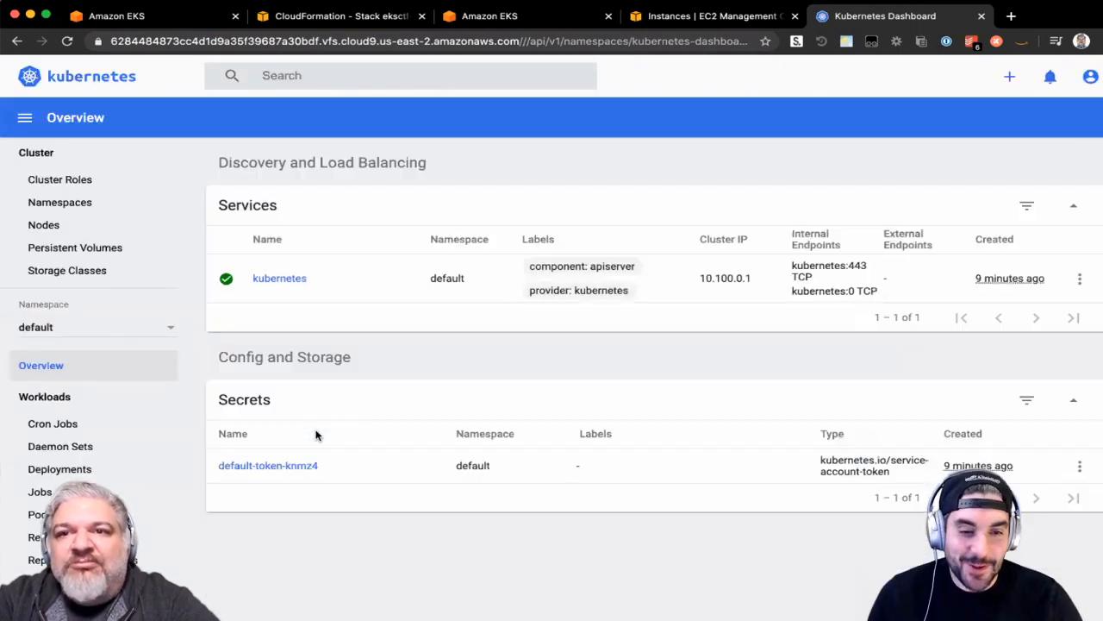
left_click(233, 434)
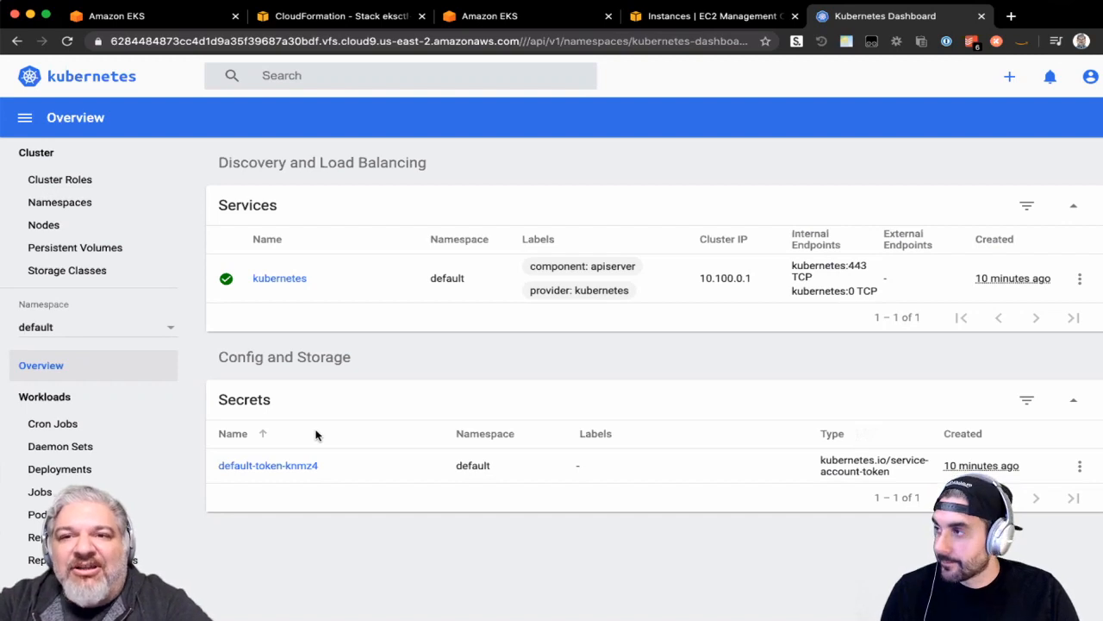
mouse_move(439, 582)
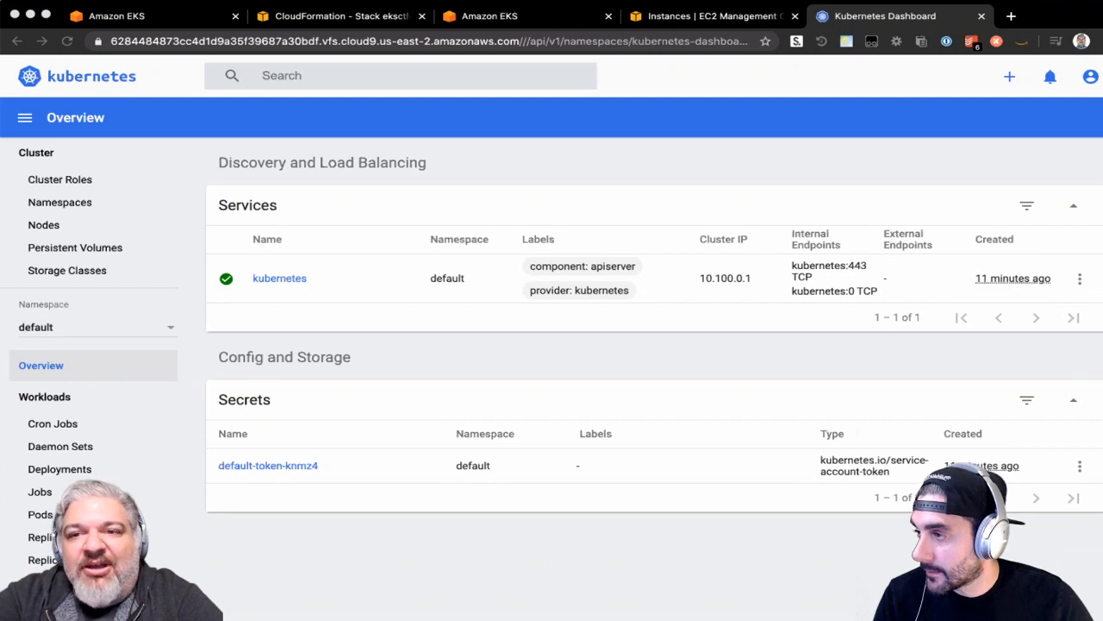
mouse_move(586, 161)
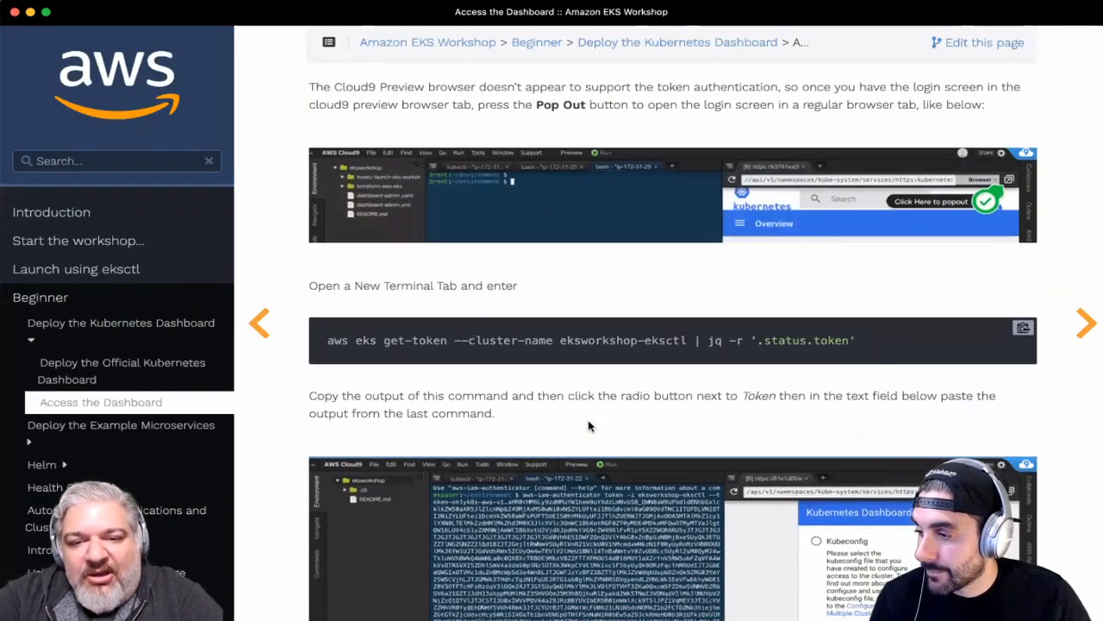
Step: Scroll the workshop page, then switch back to the Kubernetes Dashboard tab
scroll("down", 3)
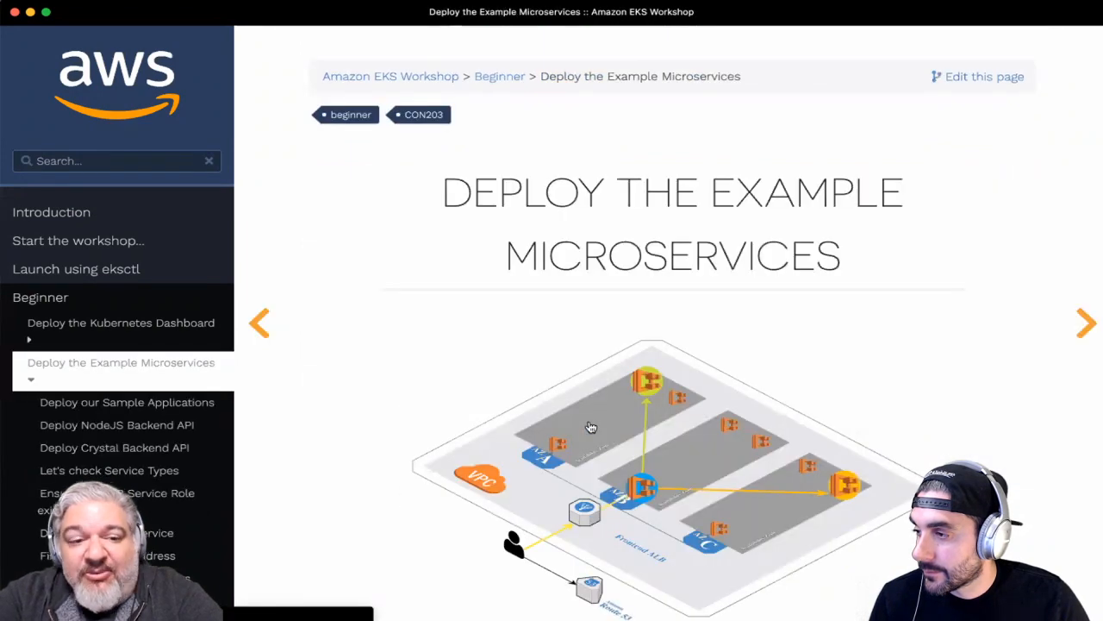
left_click(885, 16)
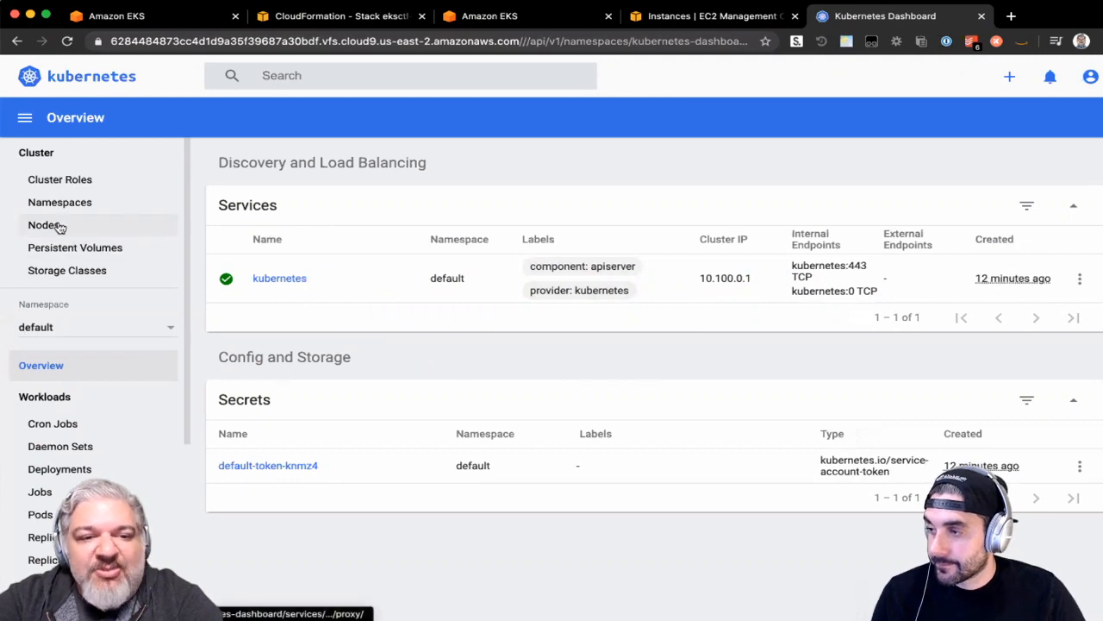
Step: View nodes, persistent volumes, storage classes, namespaces, then the cluster roles overview
left_click(44, 225)
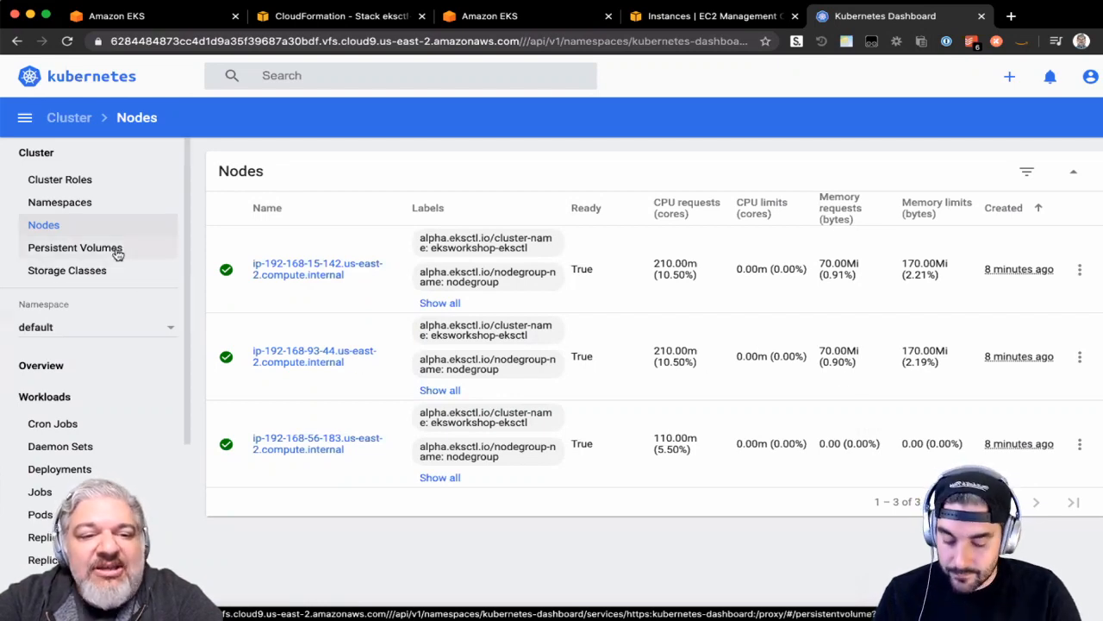
left_click(75, 248)
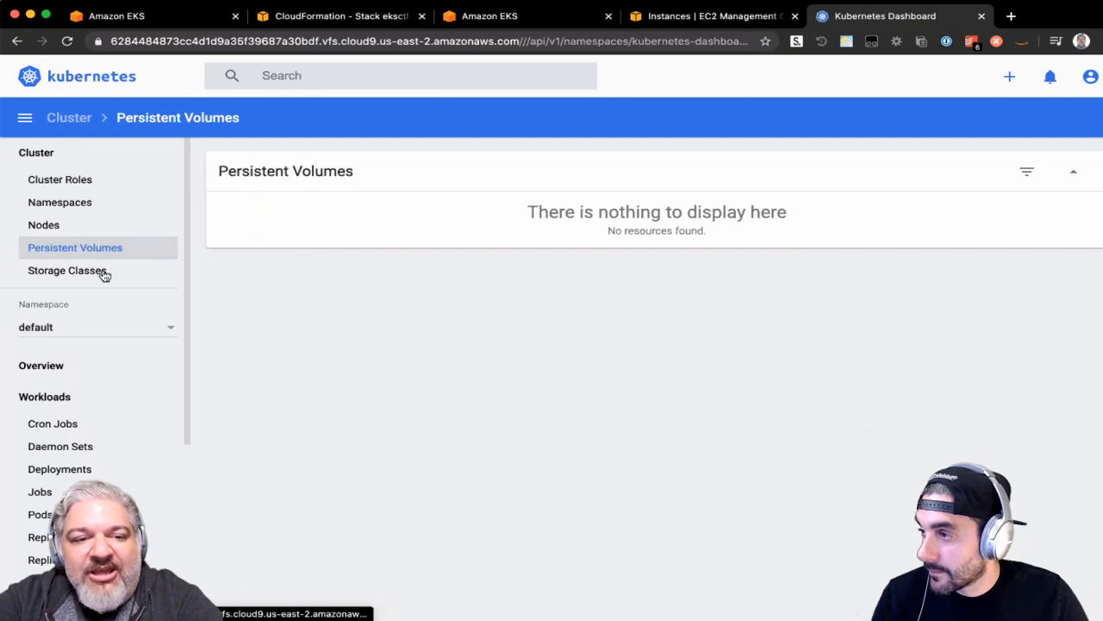
left_click(67, 270)
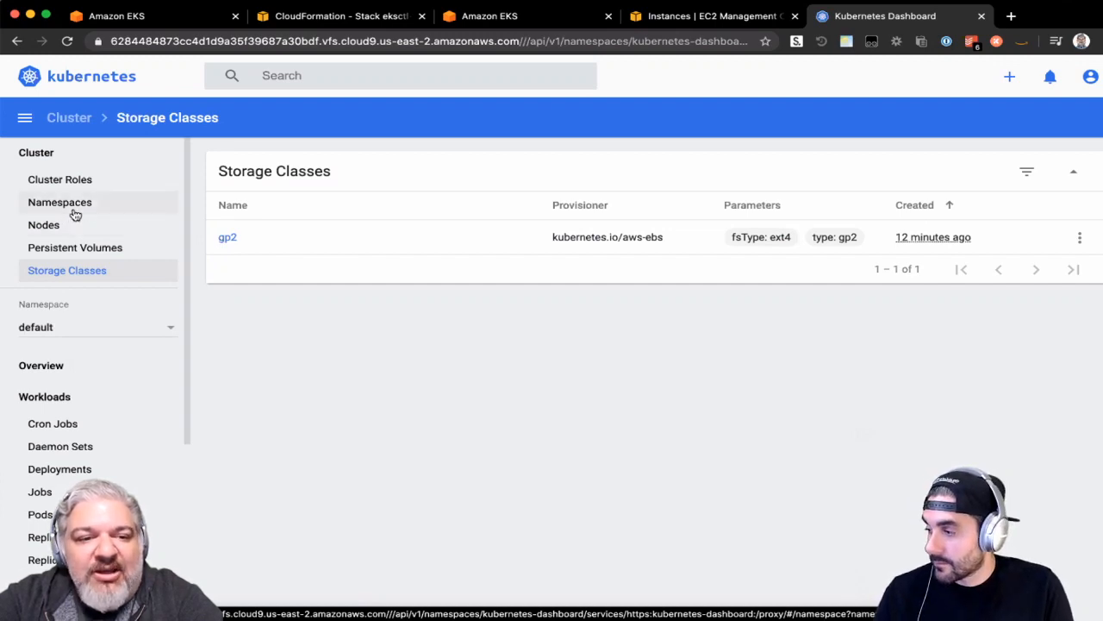
left_click(59, 202)
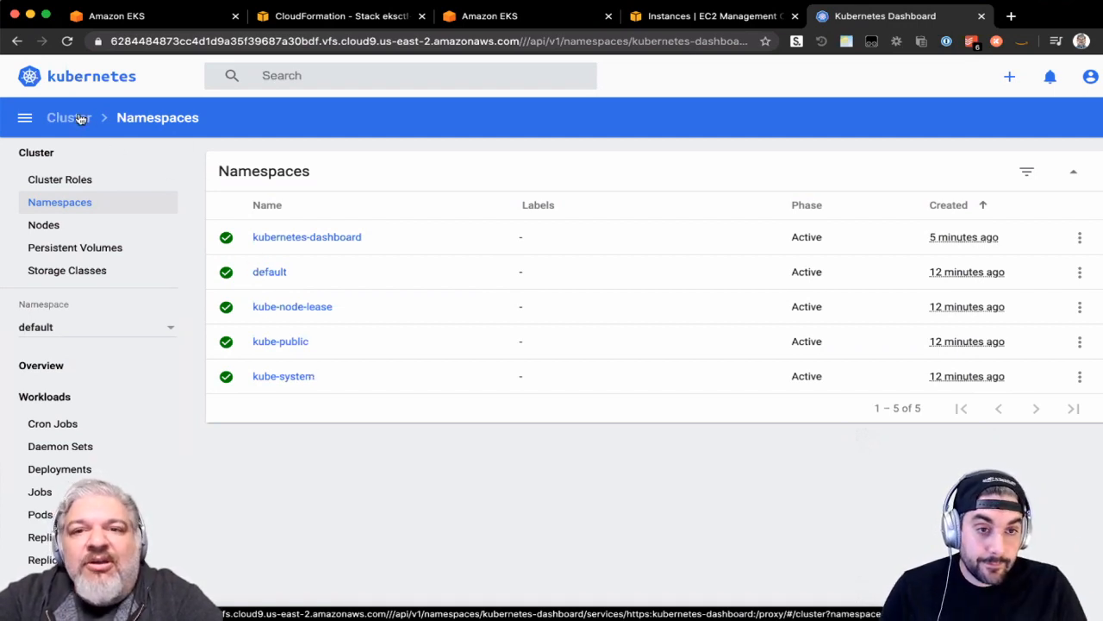
left_click(59, 179)
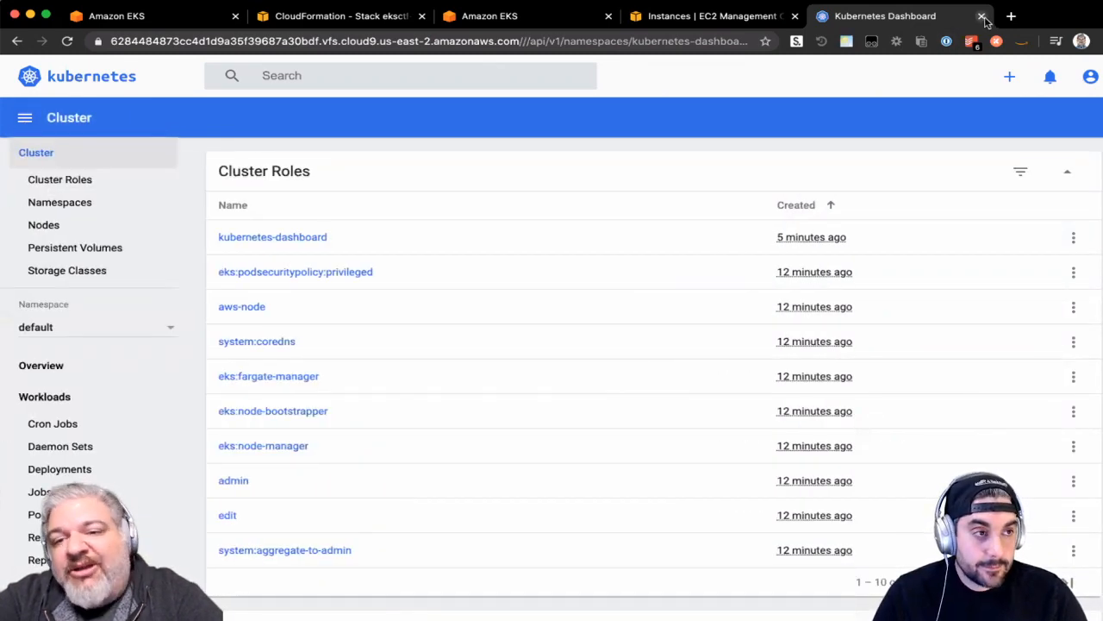
Step: Close the Dashboard tab, run fg in the Cloud9 terminal, then switch to eksworkshop
left_click(982, 15)
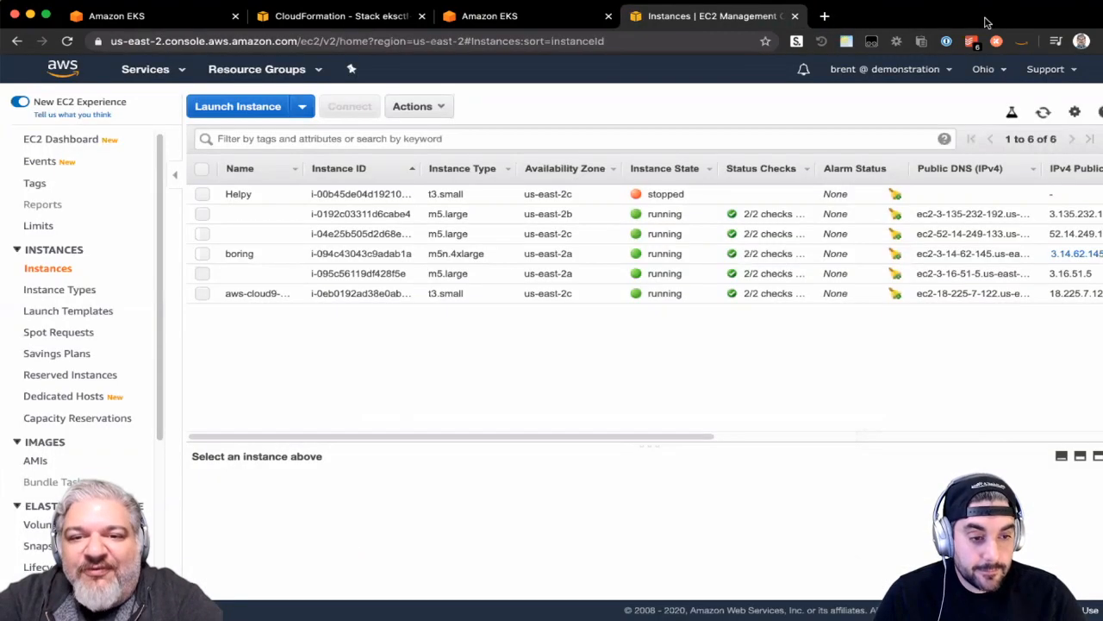
left_click(711, 16)
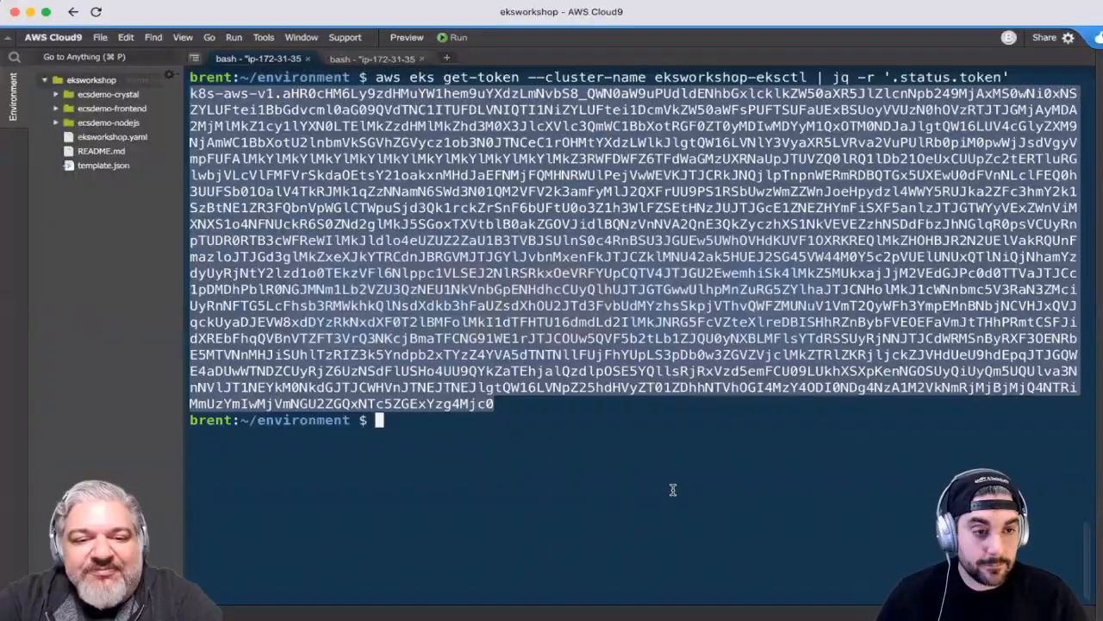
type("fg")
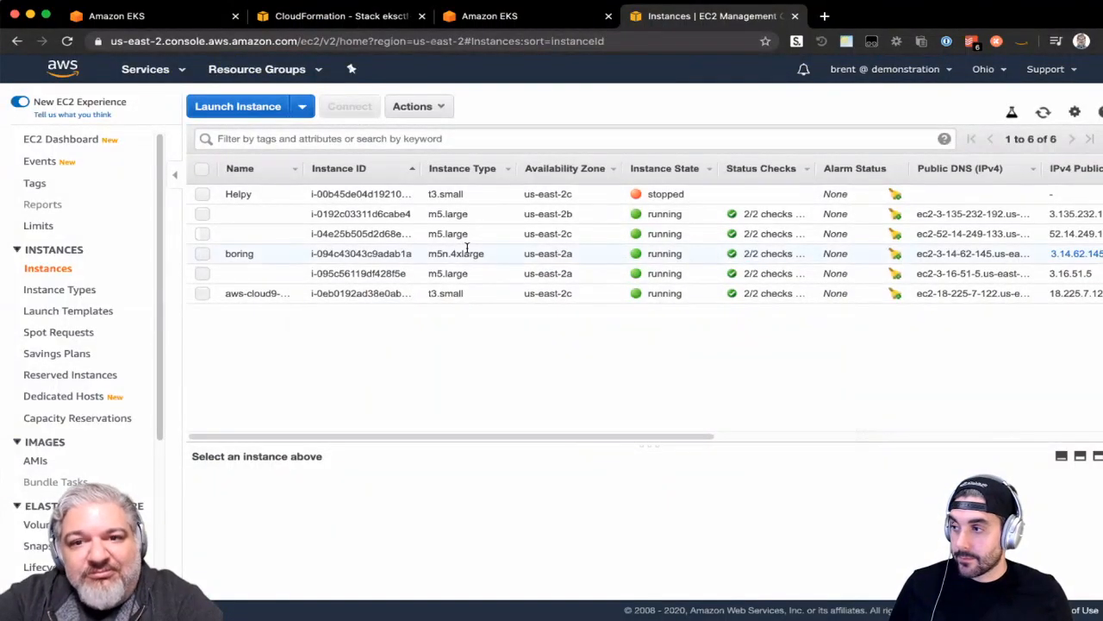
key("cmd+tab")
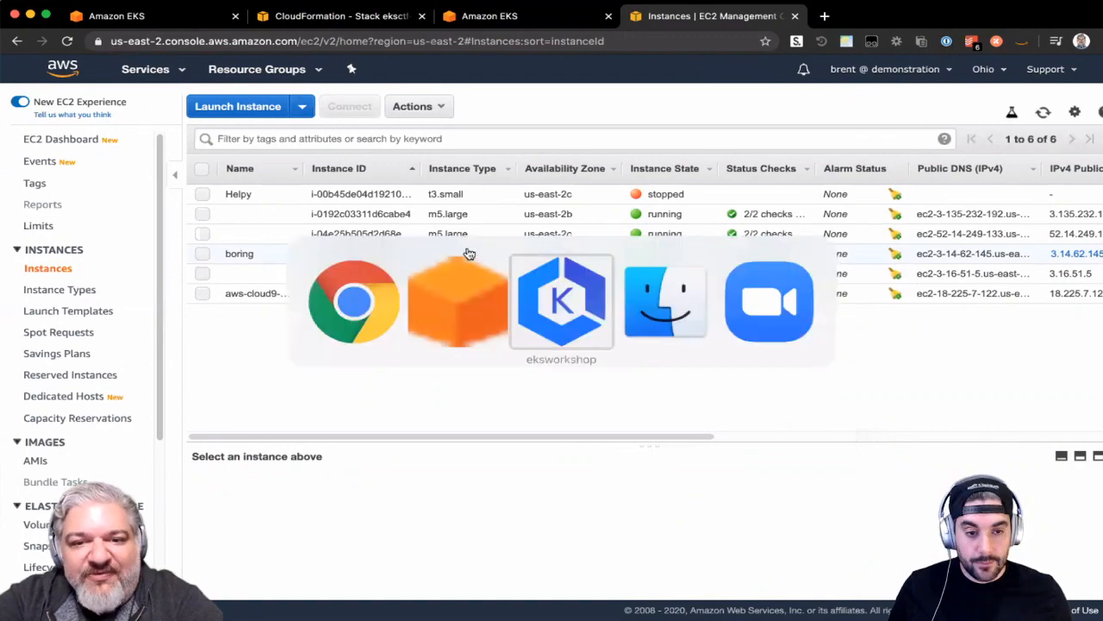